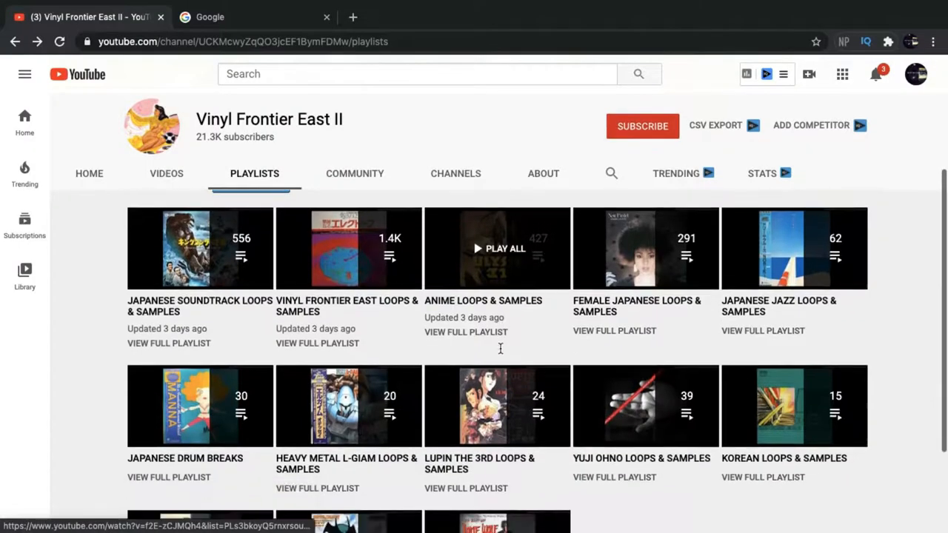
Start the Kung-Fu Samurai Loops & Samples playlist and skip about a minute into the track.
{"action": "scroll", "scroll_direction": "down", "scroll_amount": 3}
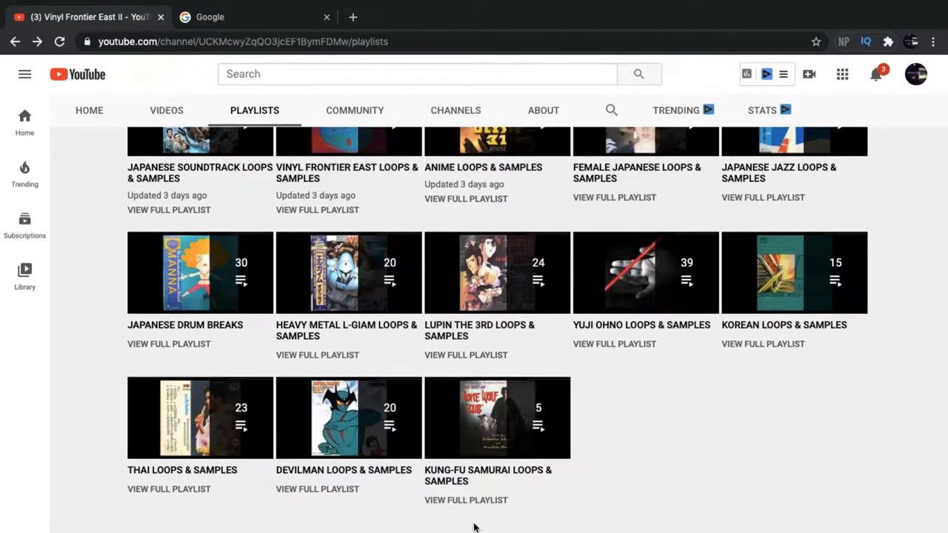
{"action": "left_click", "coordinate": [497, 417]}
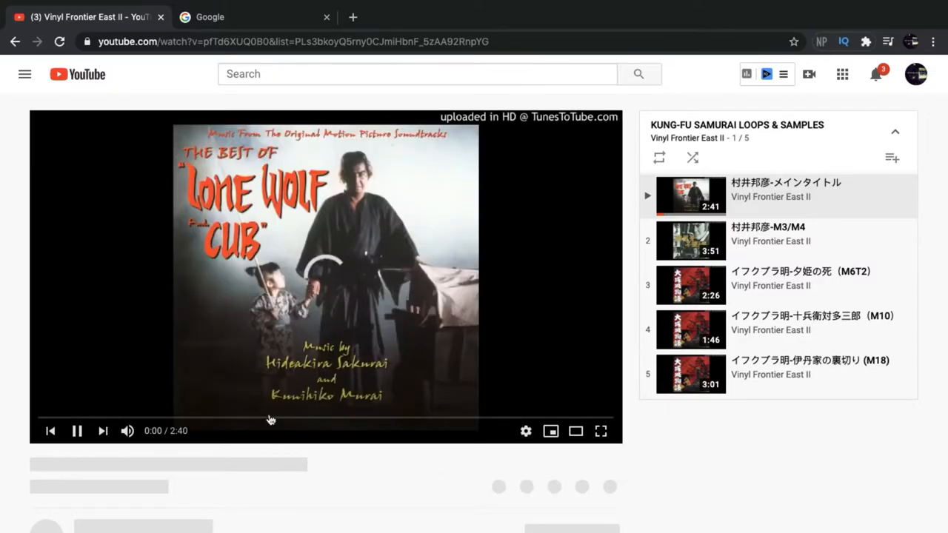
{"action": "left_click", "coordinate": [273, 418]}
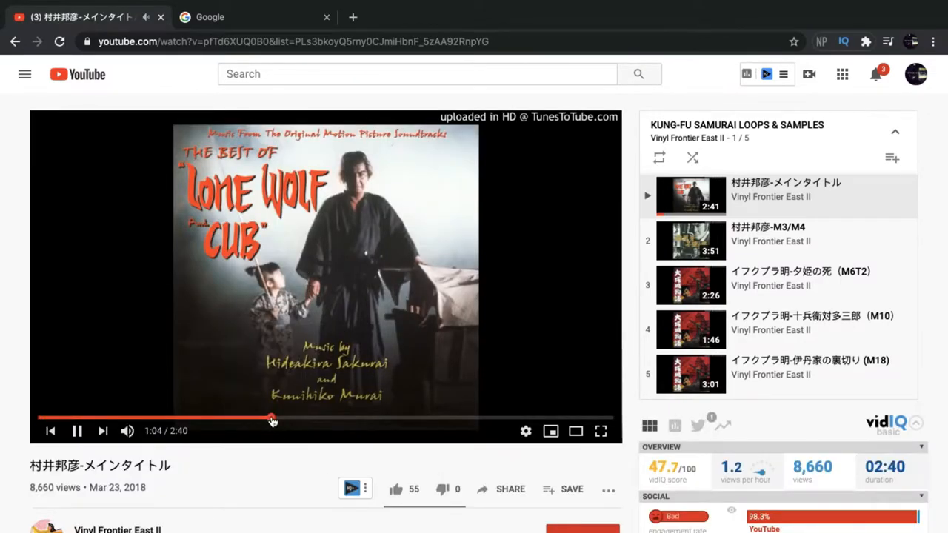
{"action": "mouse_move", "coordinate": [259, 422]}
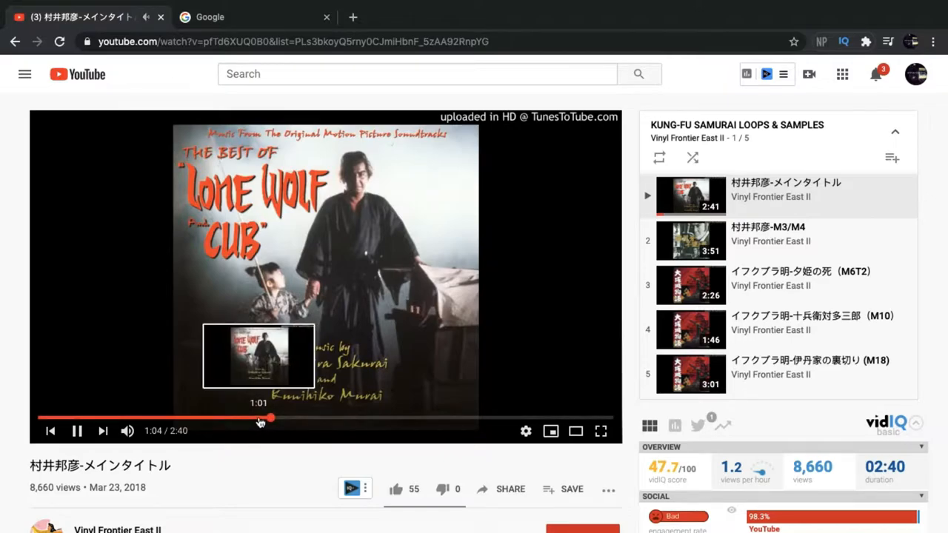
{"action": "mouse_move", "coordinate": [303, 466]}
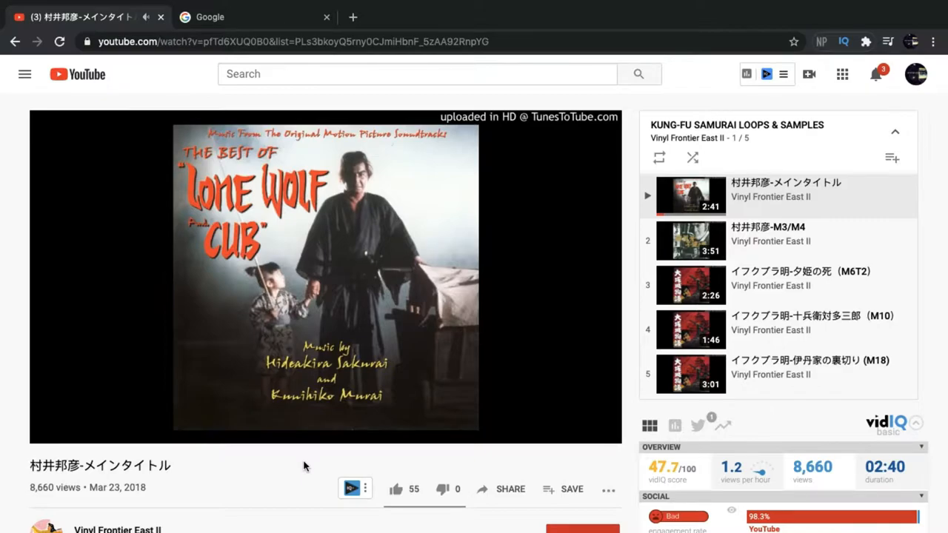
{"action": "mouse_move", "coordinate": [246, 456]}
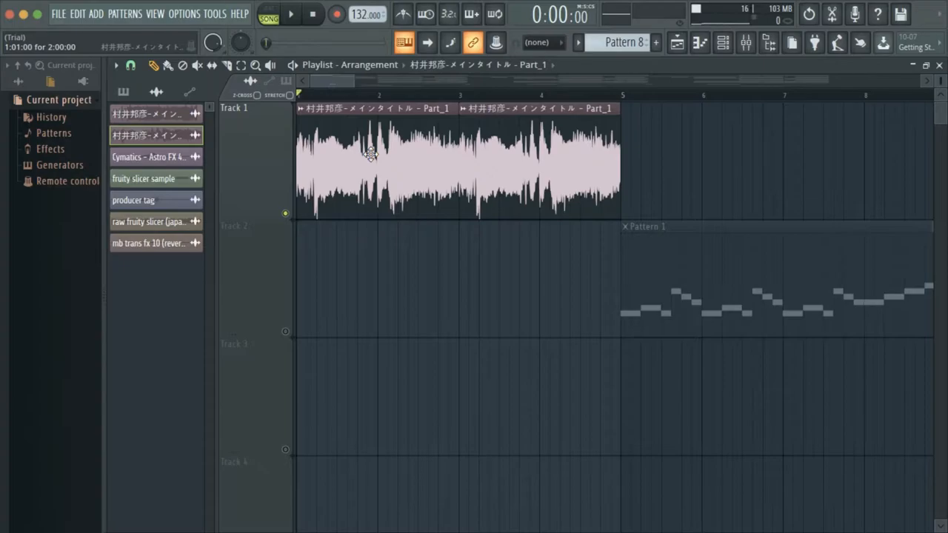
View the vinyl sample's channel settings and play it back.
{"action": "double_click", "coordinate": [370, 156]}
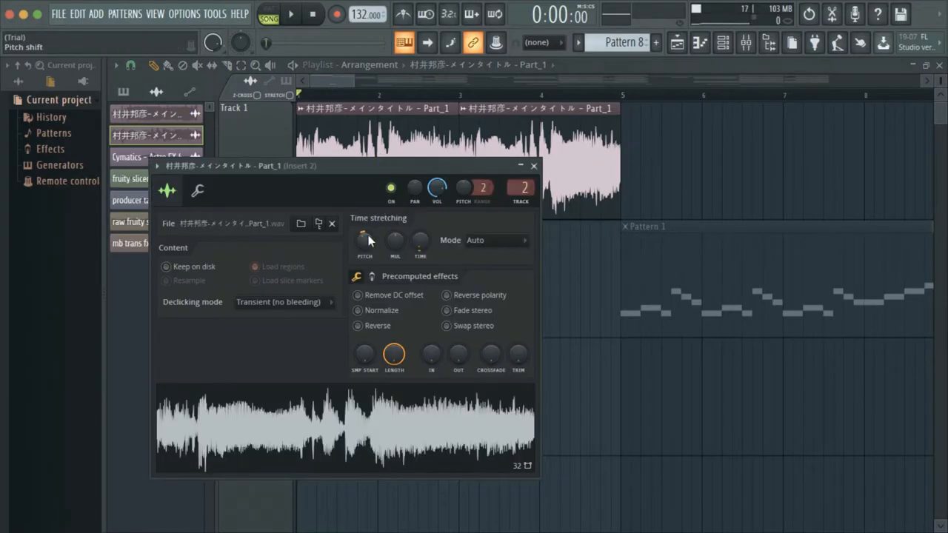
{"action": "mouse_move", "coordinate": [533, 166]}
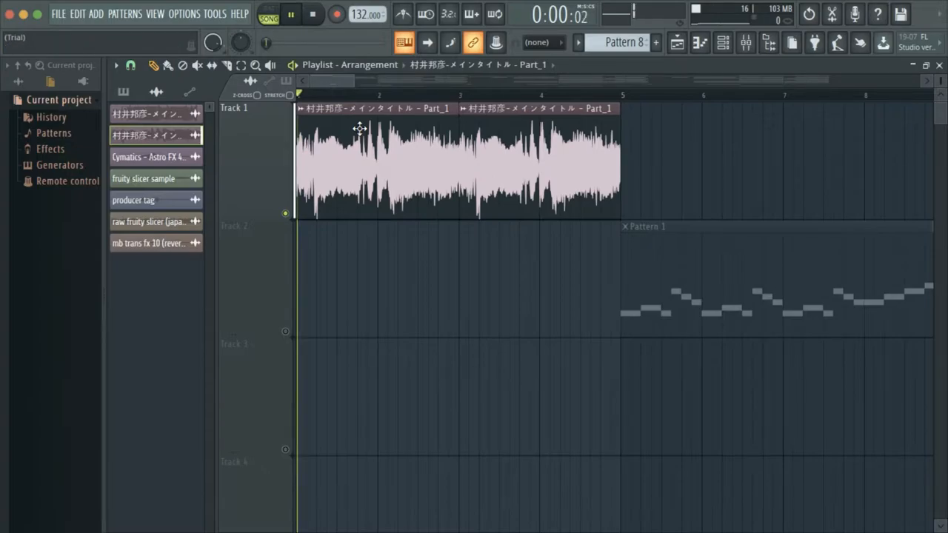
{"action": "left_click", "coordinate": [290, 13]}
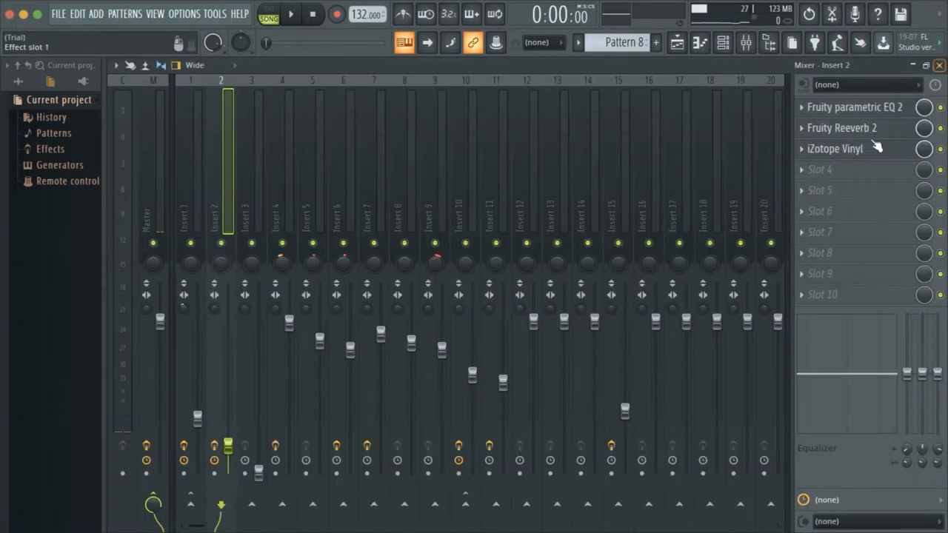
Inspect the iZotope Vinyl effect, play the arrangement, then bring up the chopped sample pattern.
{"action": "left_click", "coordinate": [841, 128]}
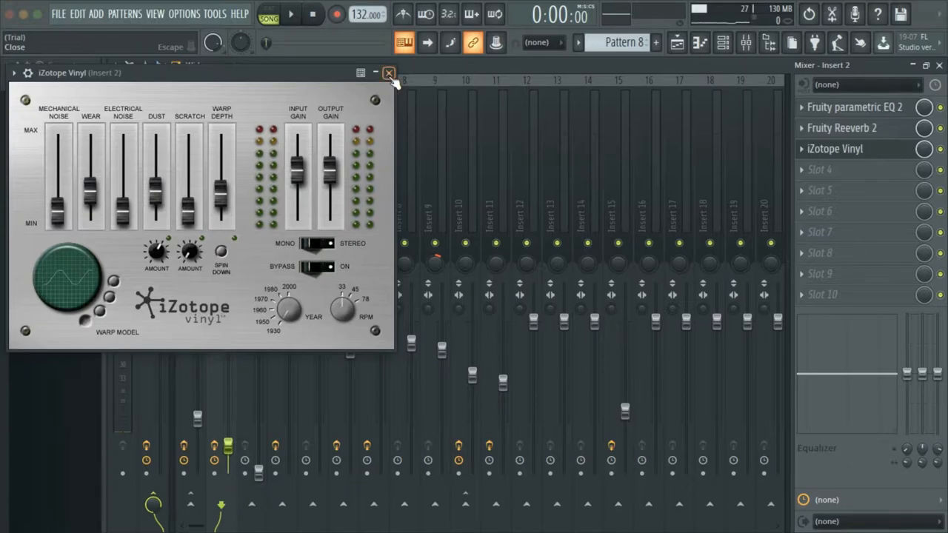
{"action": "left_click", "coordinate": [387, 72]}
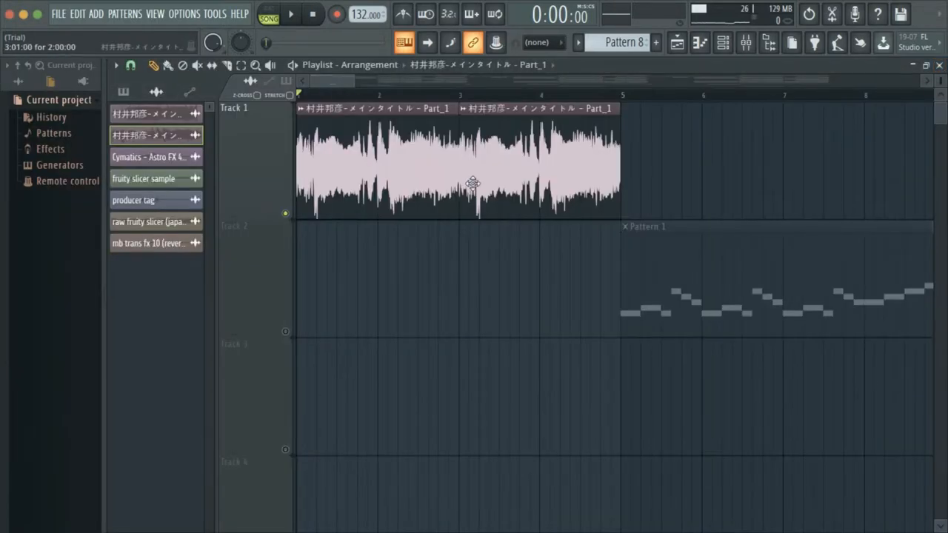
{"action": "left_click", "coordinate": [290, 13]}
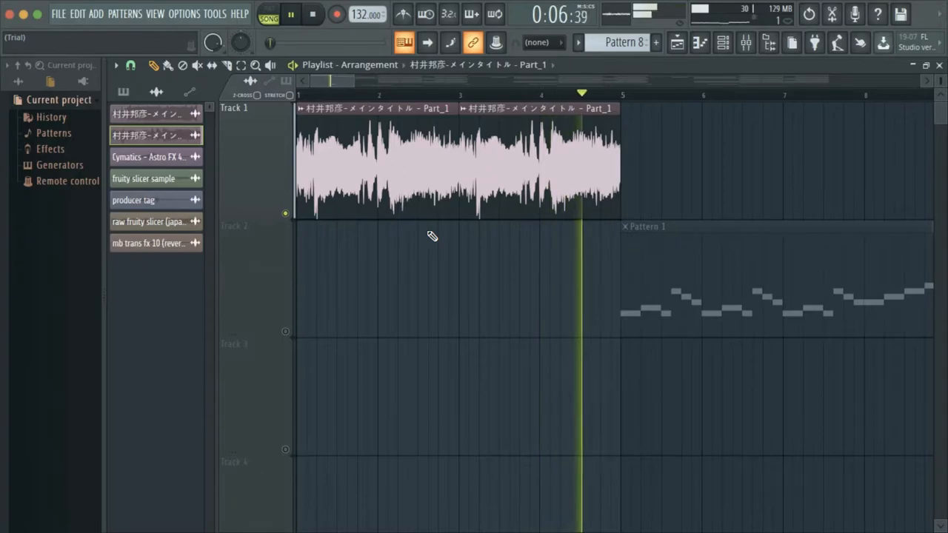
{"action": "left_click", "coordinate": [311, 13]}
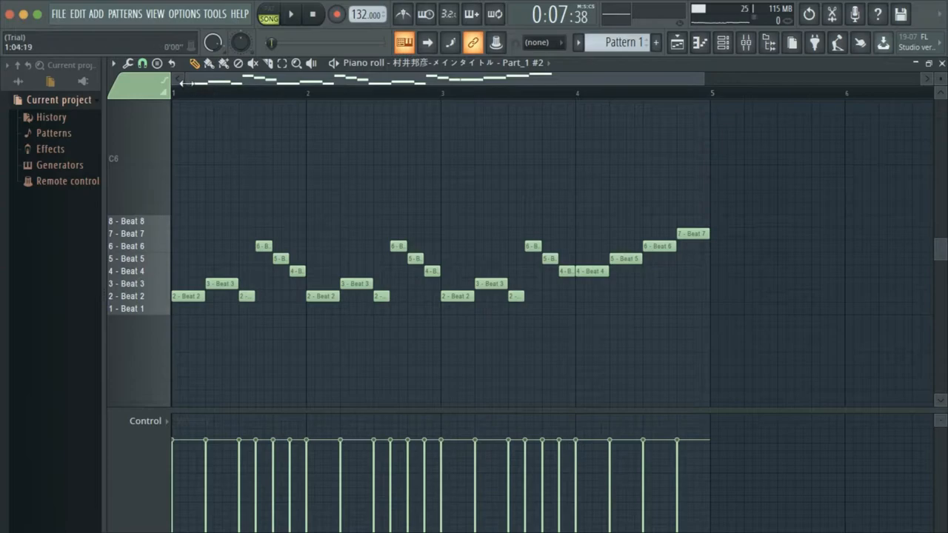
Play the arrangement while showing Insert 1's effect chain.
{"action": "left_click", "coordinate": [290, 13]}
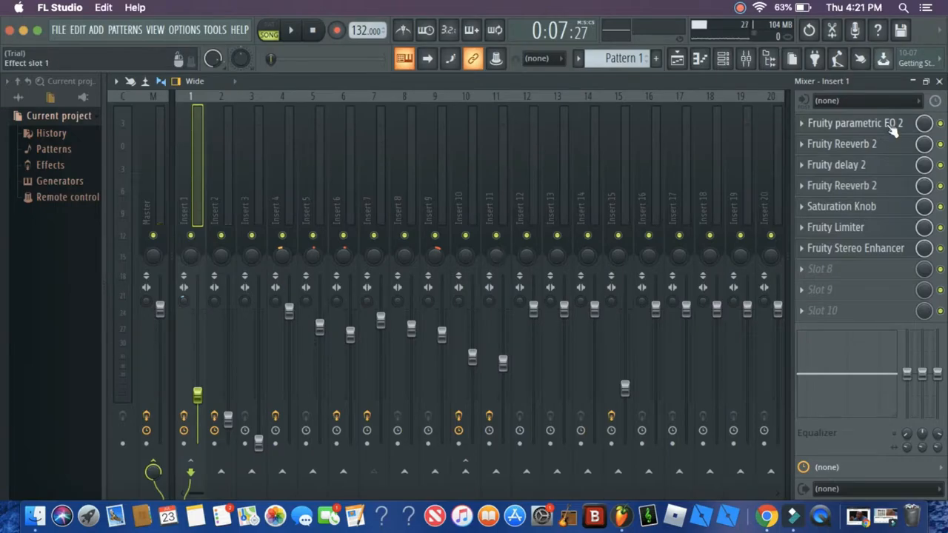
{"action": "left_click", "coordinate": [841, 144]}
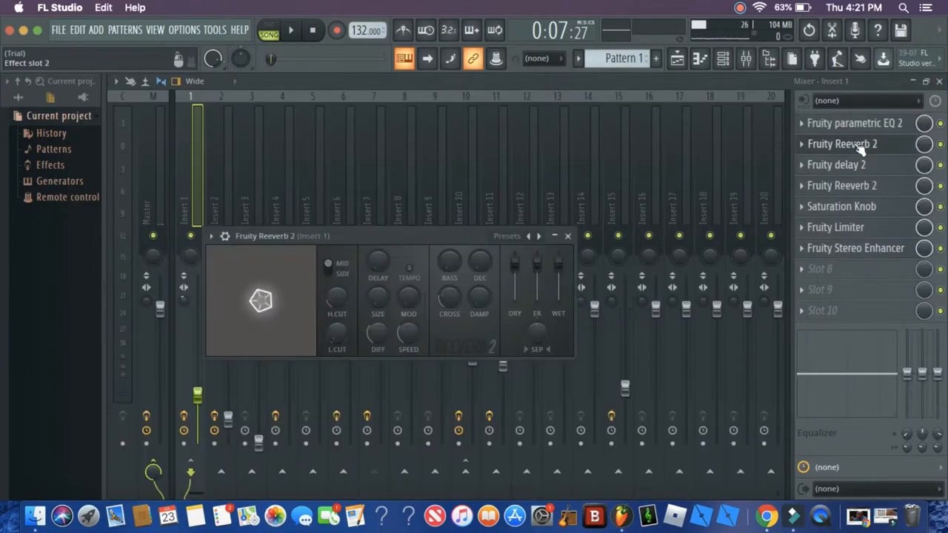
{"action": "left_click", "coordinate": [835, 165]}
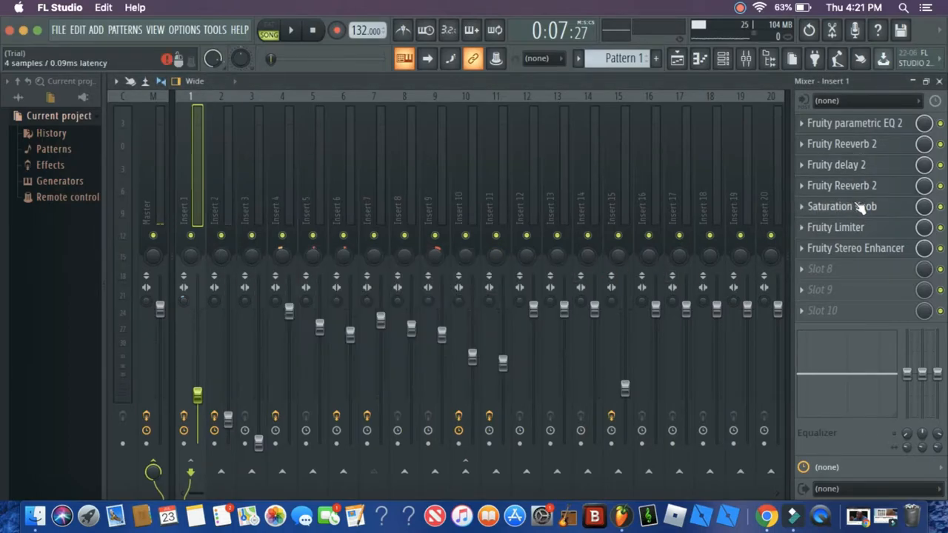
{"action": "left_click", "coordinate": [841, 206]}
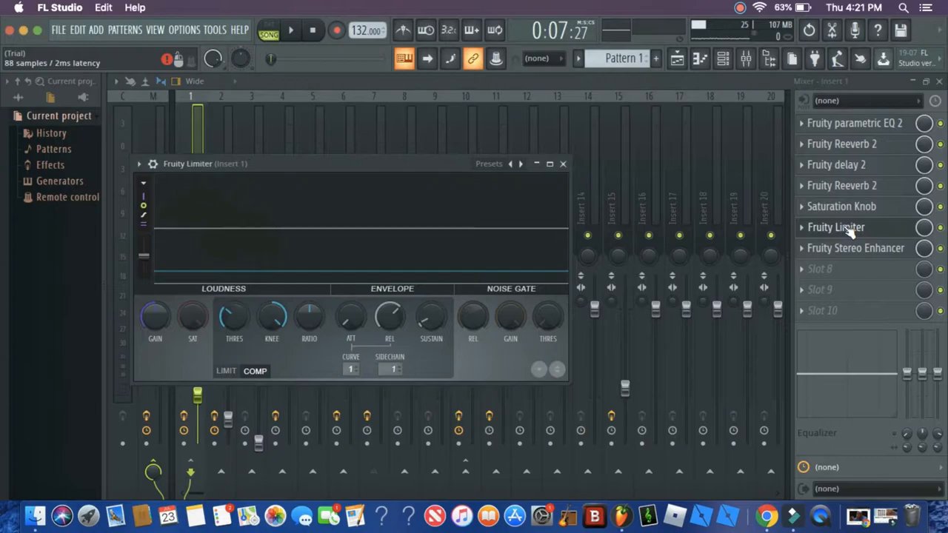
{"action": "left_click", "coordinate": [562, 163]}
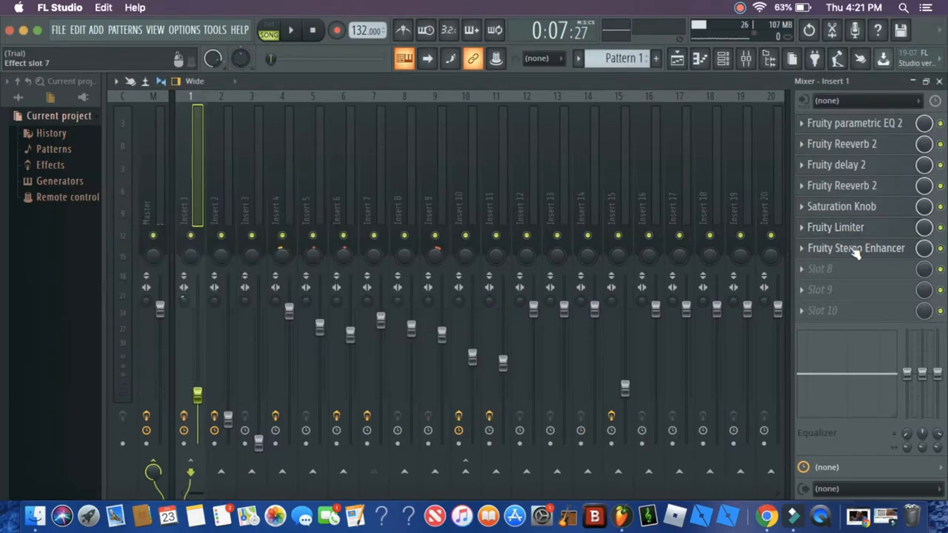
{"action": "left_click", "coordinate": [856, 249]}
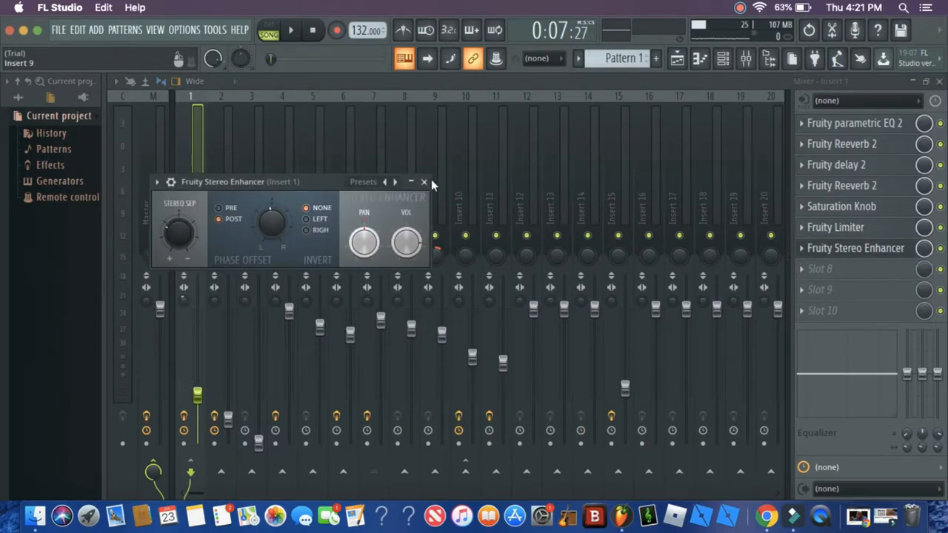
{"action": "left_click", "coordinate": [423, 181]}
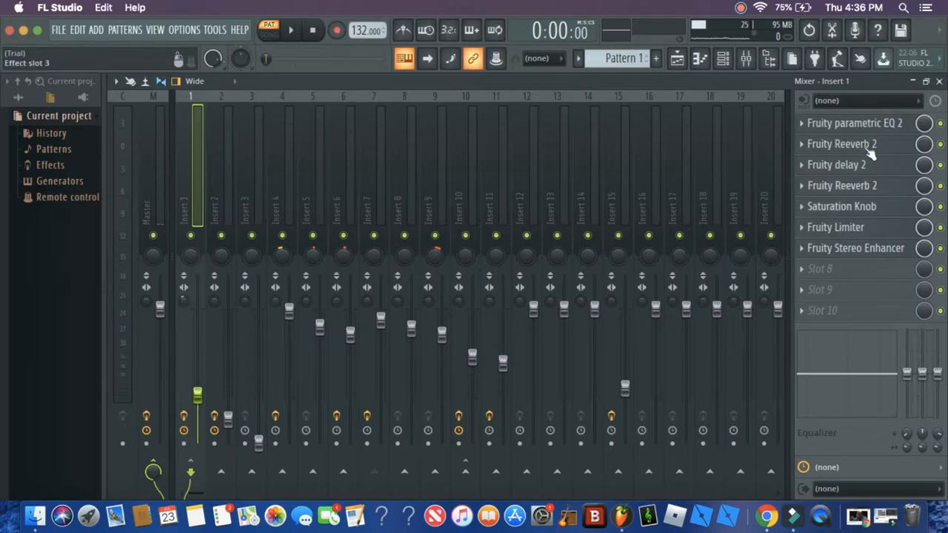
{"action": "left_click", "coordinate": [841, 144]}
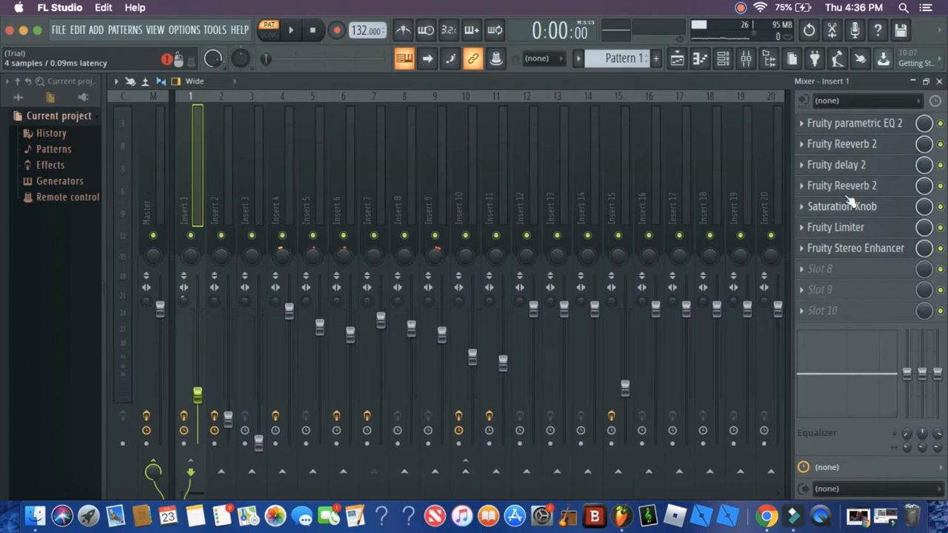
Turn the first Reeverb 2's dry level down to 0% and audition the result.
{"action": "left_click", "coordinate": [841, 185]}
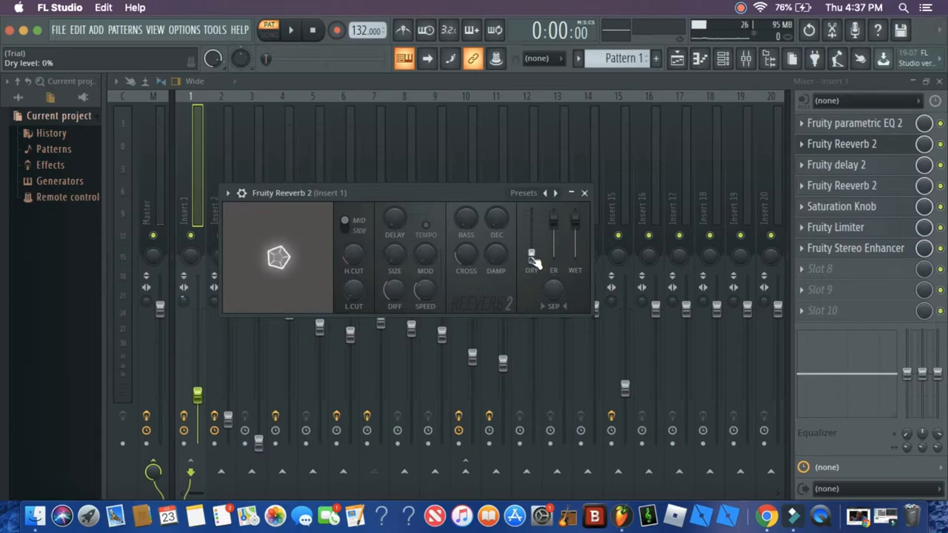
{"action": "left_click", "coordinate": [290, 29]}
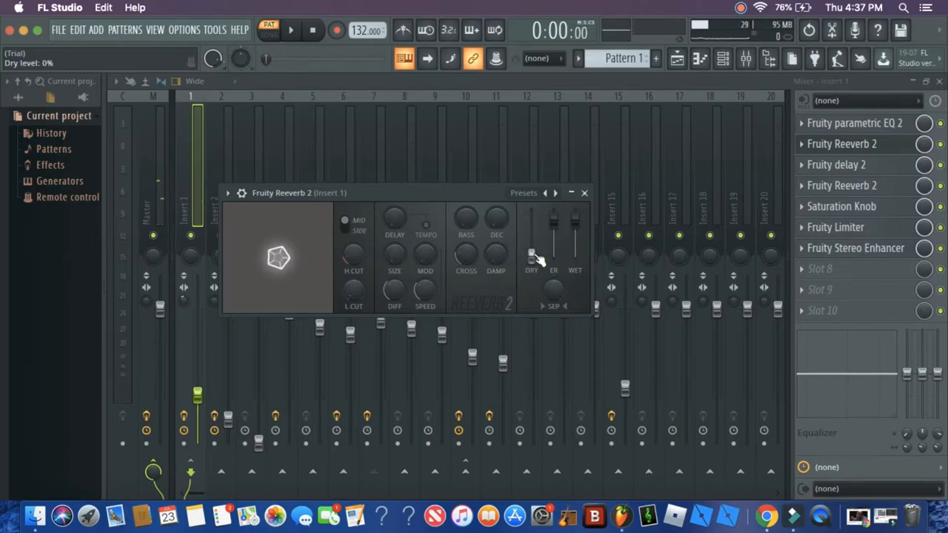
{"action": "left_click", "coordinate": [290, 30]}
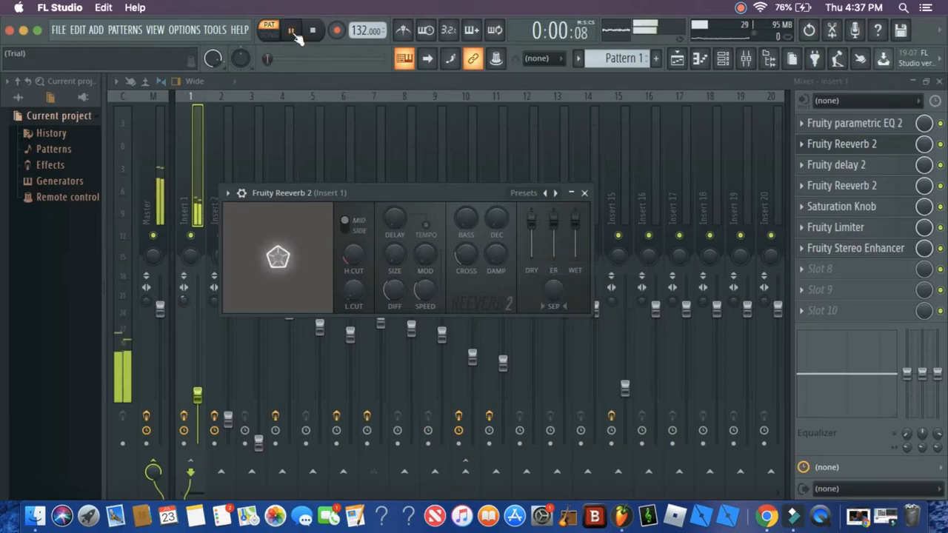
{"action": "left_click", "coordinate": [290, 30]}
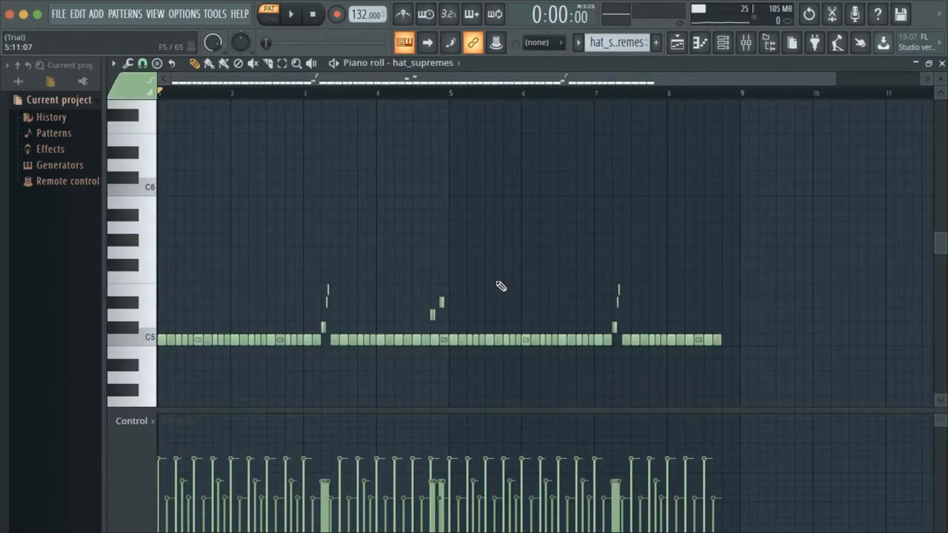
{"action": "mouse_move", "coordinate": [216, 328]}
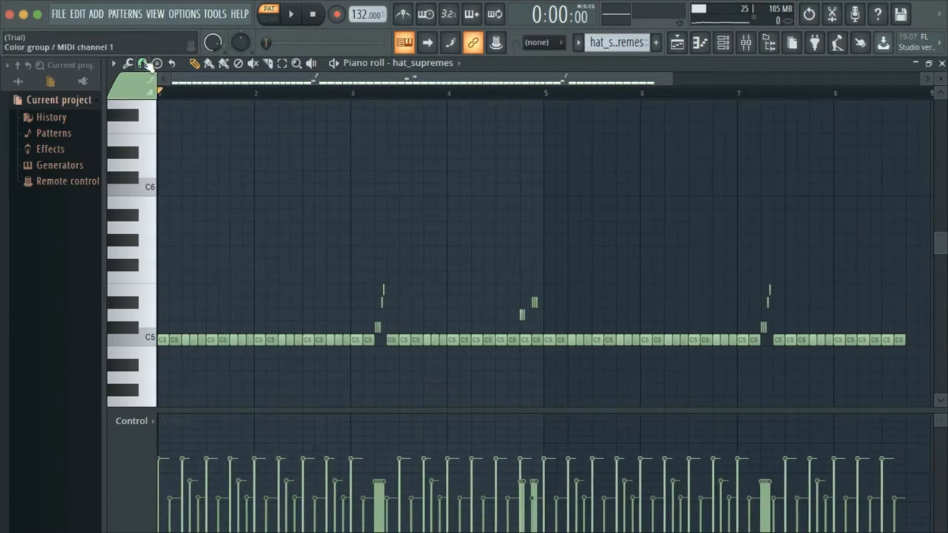
Set note snapping to Line and audition the hat_supremes hi-hat pattern.
{"action": "left_click", "coordinate": [142, 62]}
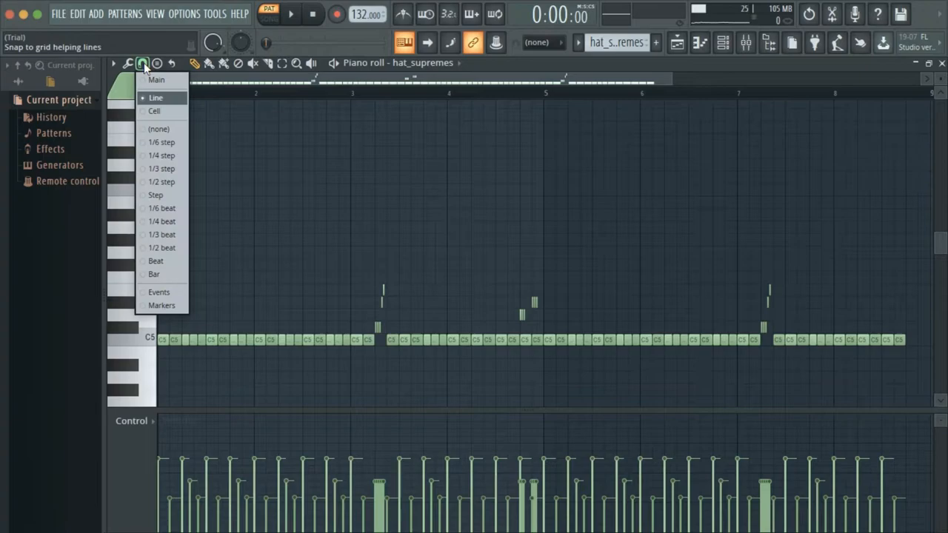
{"action": "mouse_move", "coordinate": [161, 168]}
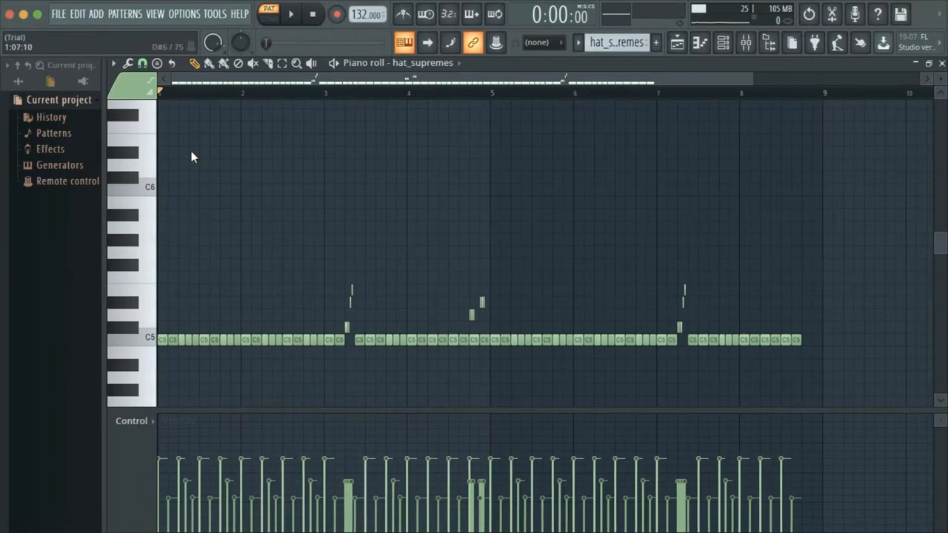
{"action": "left_click", "coordinate": [290, 13]}
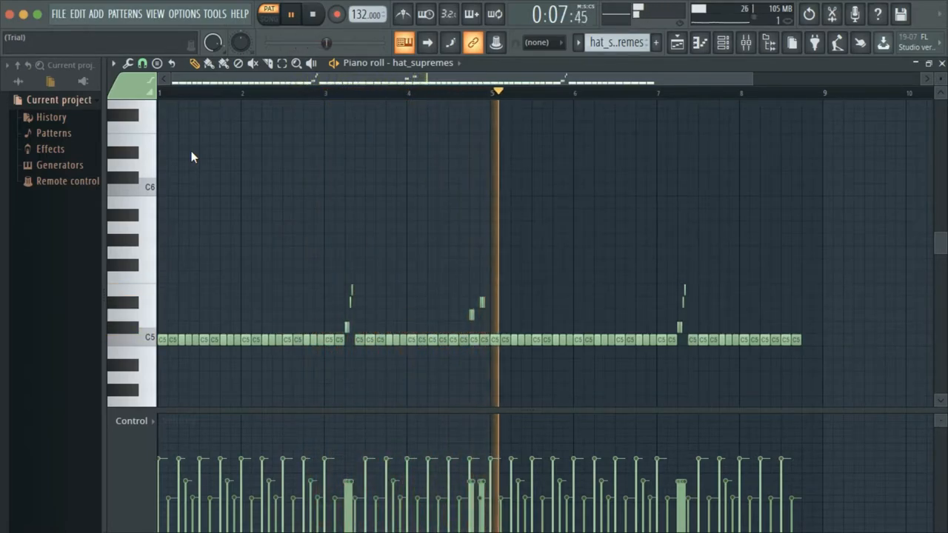
{"action": "left_click", "coordinate": [290, 13]}
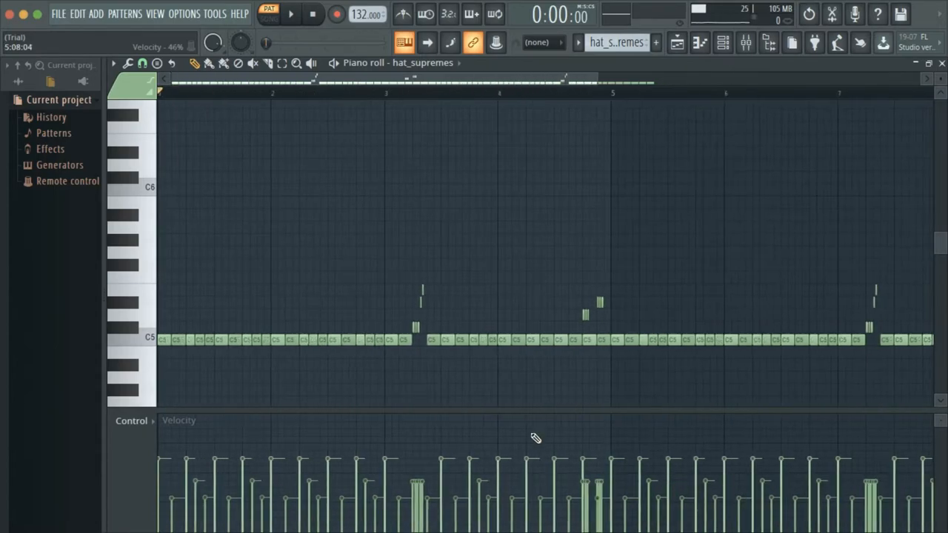
Adjust a hi-hat note's velocity in the velocity lane.
{"action": "left_click", "coordinate": [133, 421]}
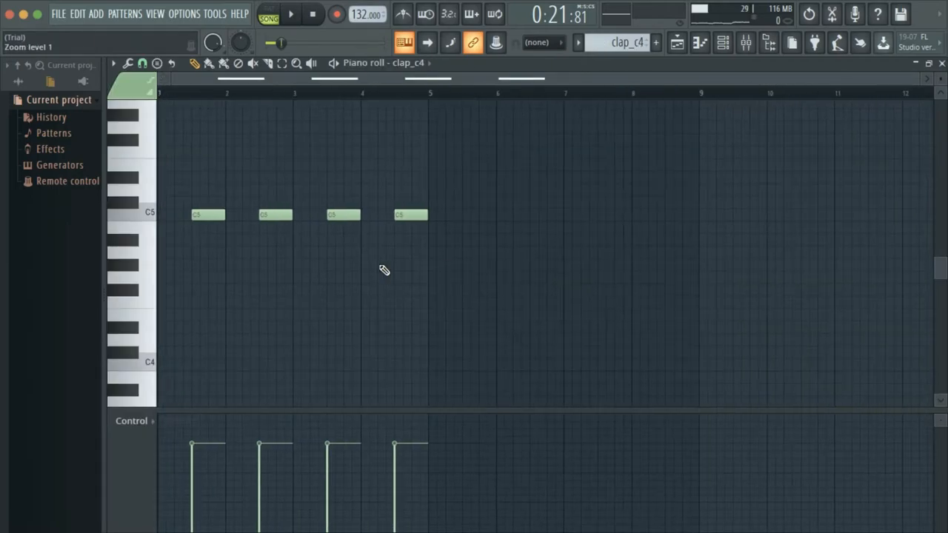
Audition the four-note clap_c4 pattern.
{"action": "left_click", "coordinate": [268, 14]}
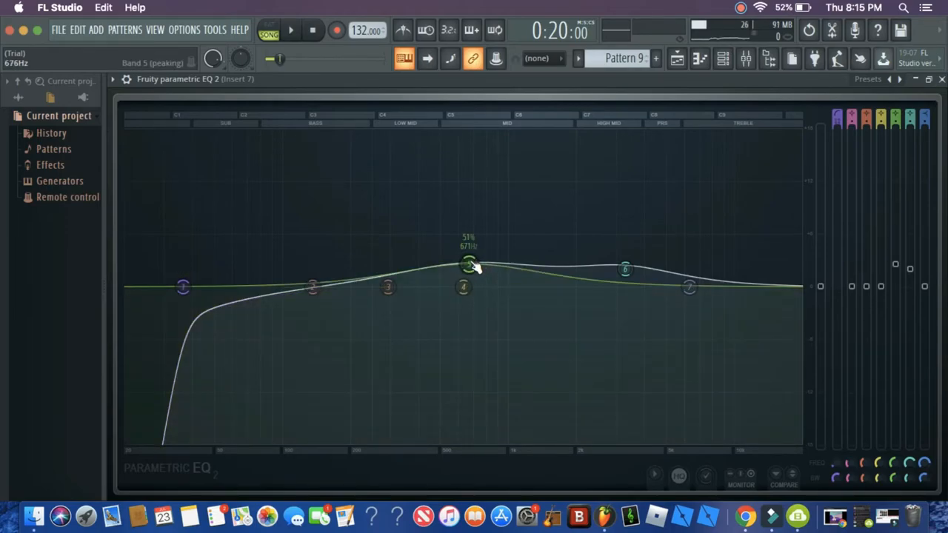
Boost EQ band 5 around 676 Hz on Insert 7, then move to Insert 10's chain.
{"action": "left_click_drag", "start_coordinate": [471, 263], "coordinate": [625, 270]}
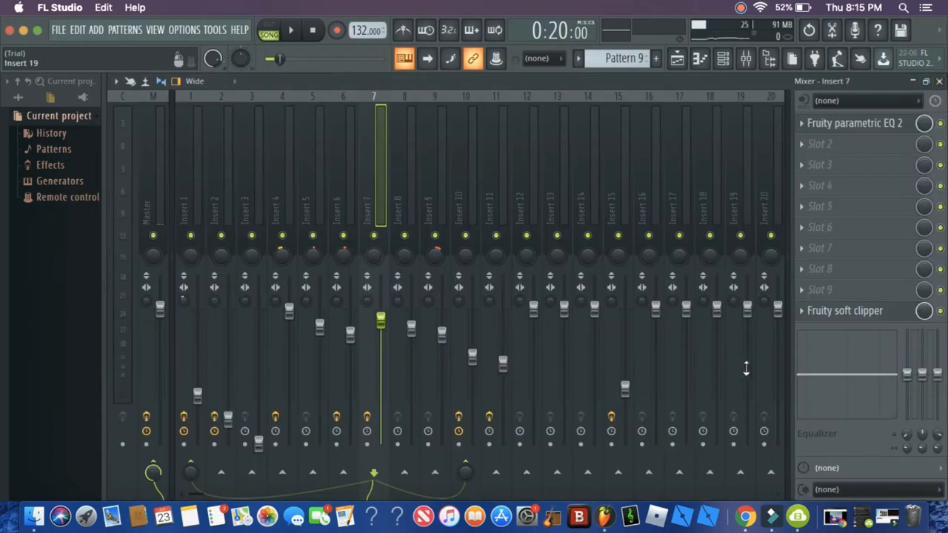
{"action": "left_click", "coordinate": [843, 311]}
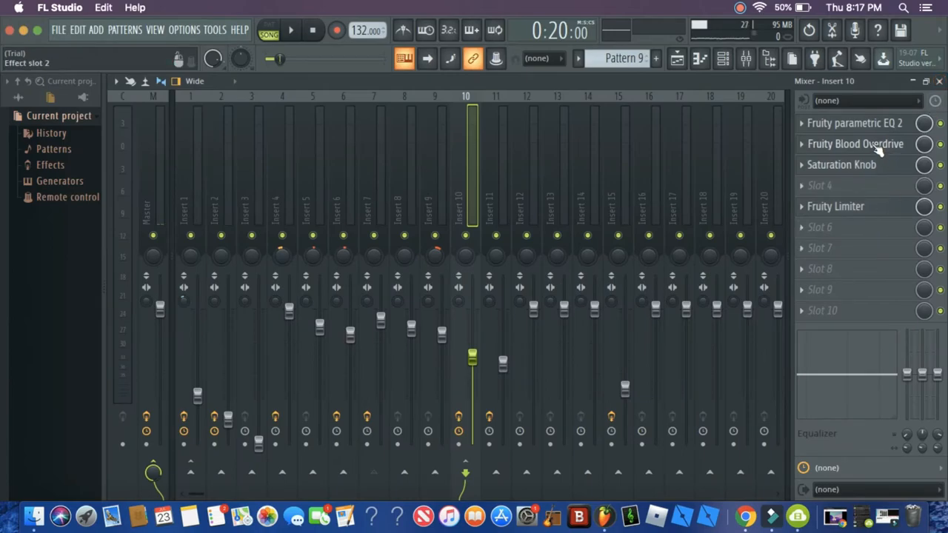
Inspect the Blood Overdrive and Saturation Knob settings on Insert 10.
{"action": "left_click", "coordinate": [856, 143]}
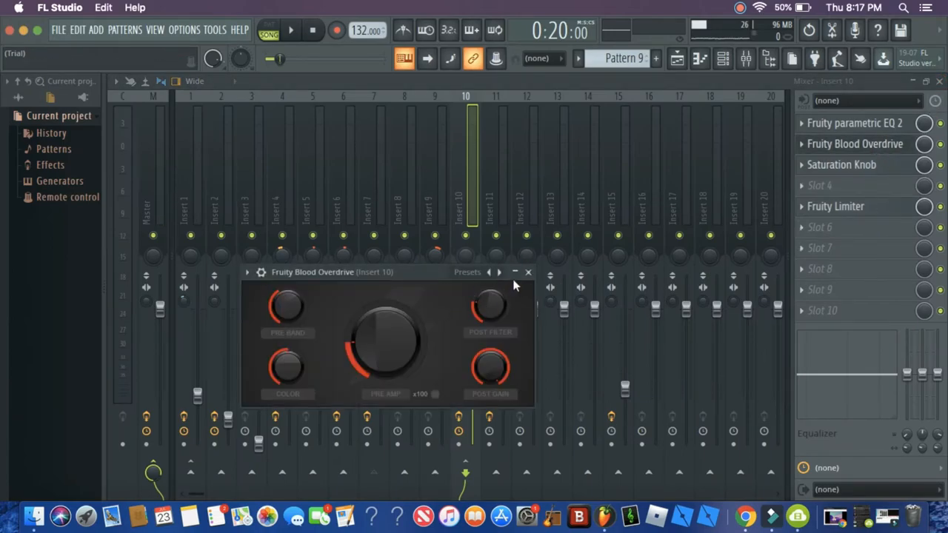
{"action": "left_click", "coordinate": [527, 272]}
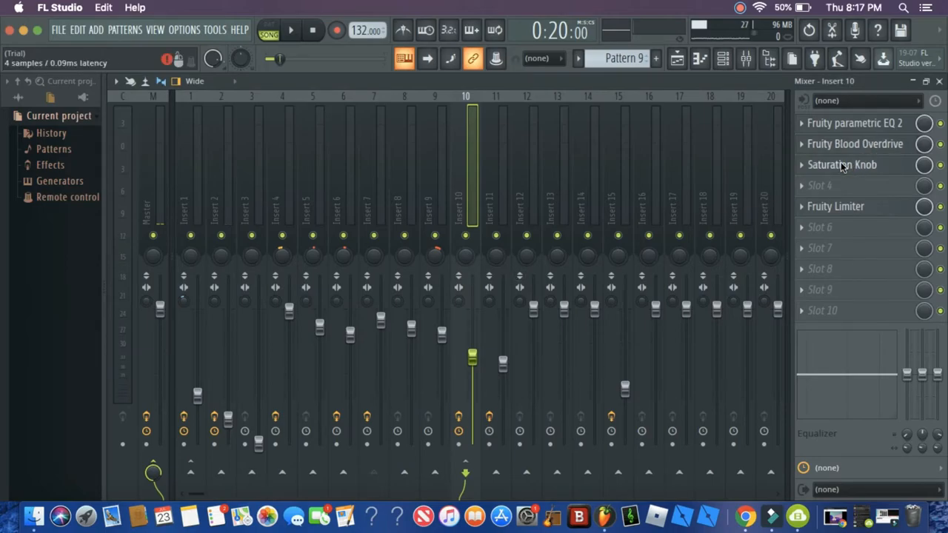
{"action": "left_click", "coordinate": [841, 164]}
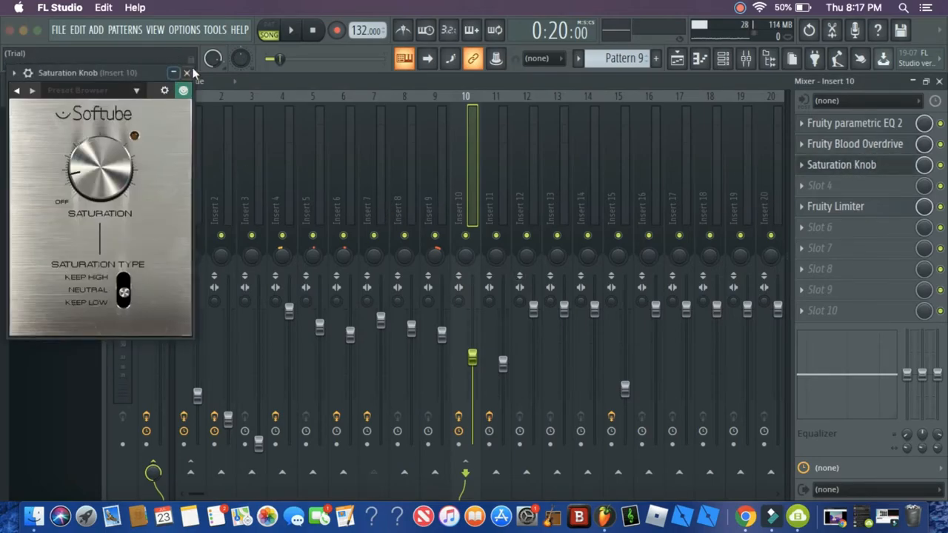
{"action": "left_click", "coordinate": [187, 72]}
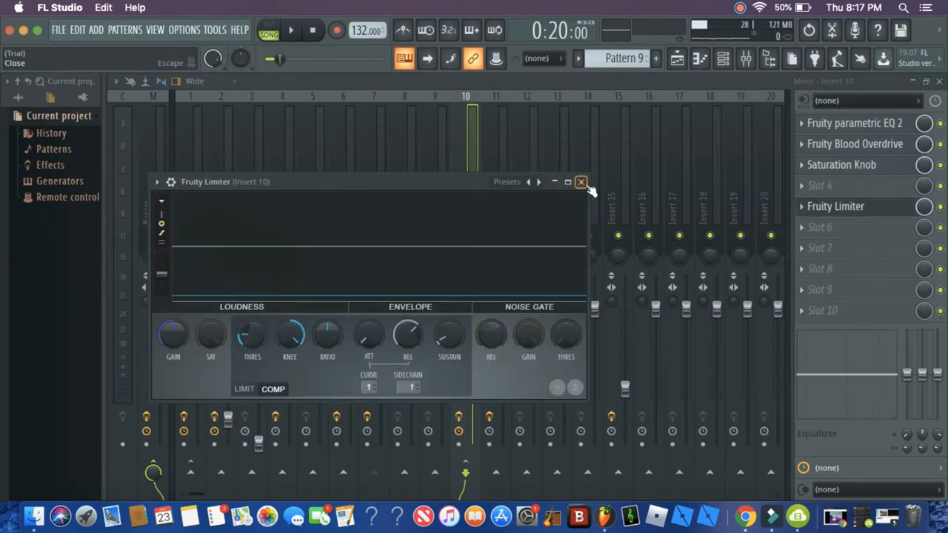
Audition the Limiter's sidechain ducking during playback, then stop and close its window.
{"action": "left_click", "coordinate": [580, 182]}
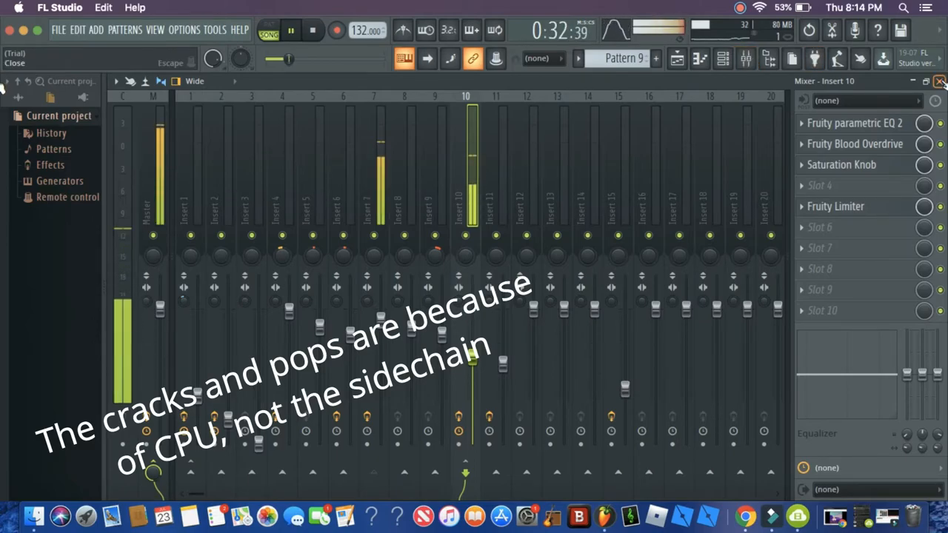
{"action": "left_click", "coordinate": [835, 205]}
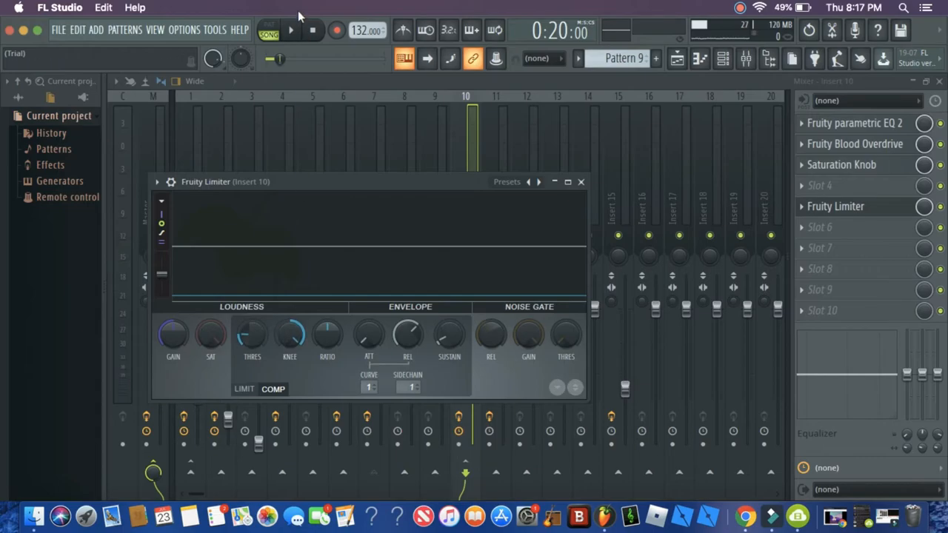
{"action": "left_click", "coordinate": [290, 29]}
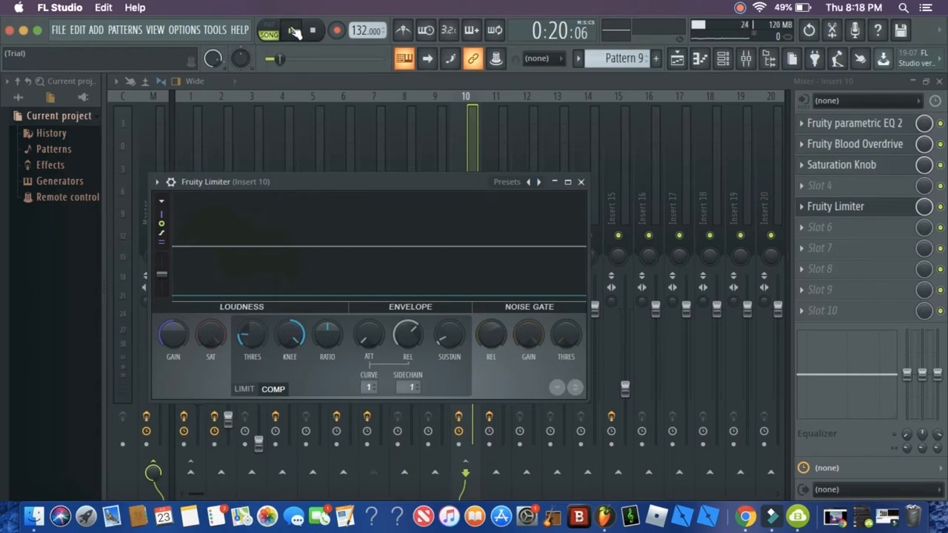
{"action": "left_click", "coordinate": [291, 30]}
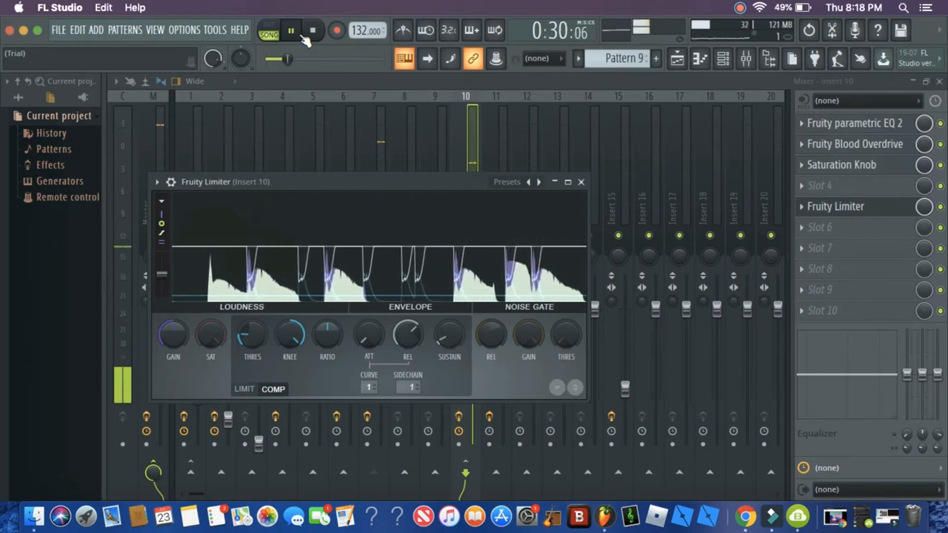
{"action": "left_click", "coordinate": [580, 181]}
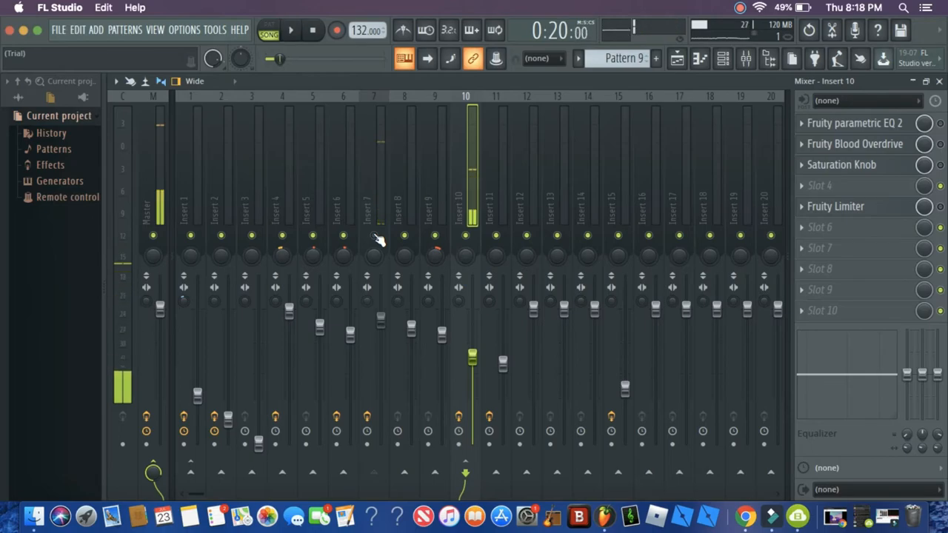
Bring up the Playlist arrangement with the drum patterns across tracks.
{"action": "left_click", "coordinate": [290, 30]}
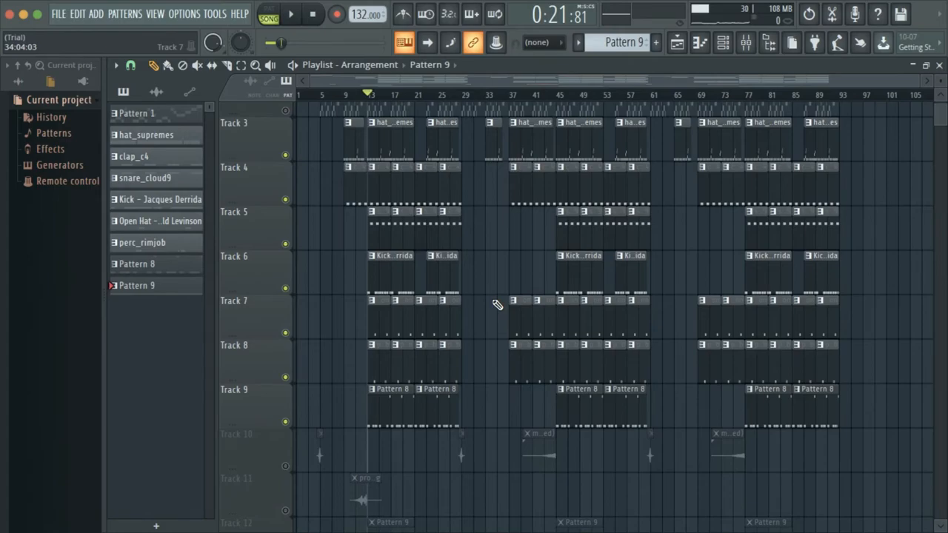
Load the Cymatics Drip Crash 2 sample and show its empty piano roll in Pattern 9.
{"action": "left_click", "coordinate": [290, 13]}
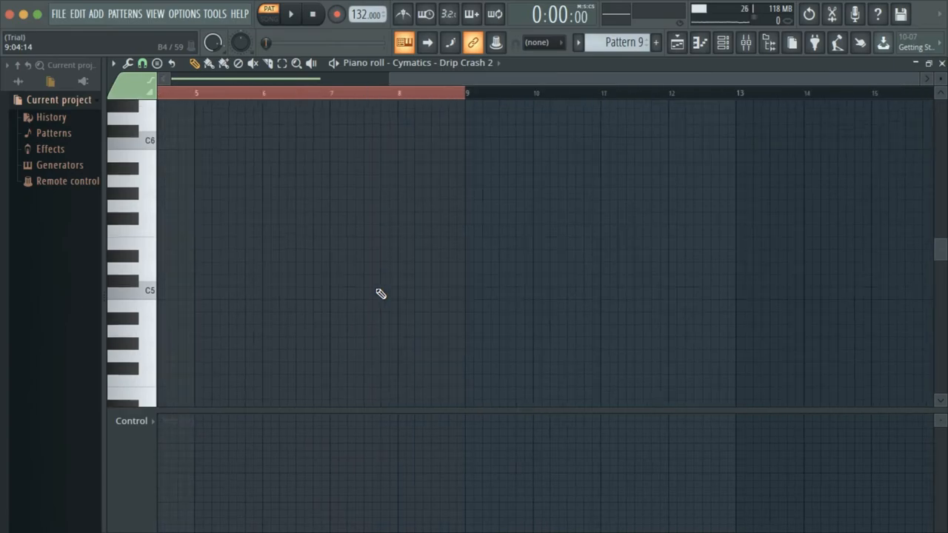
Place a C5 crash note at bar 1, paint Pattern 9 on Track 12 and play the arrangement.
{"action": "left_click", "coordinate": [191, 277]}
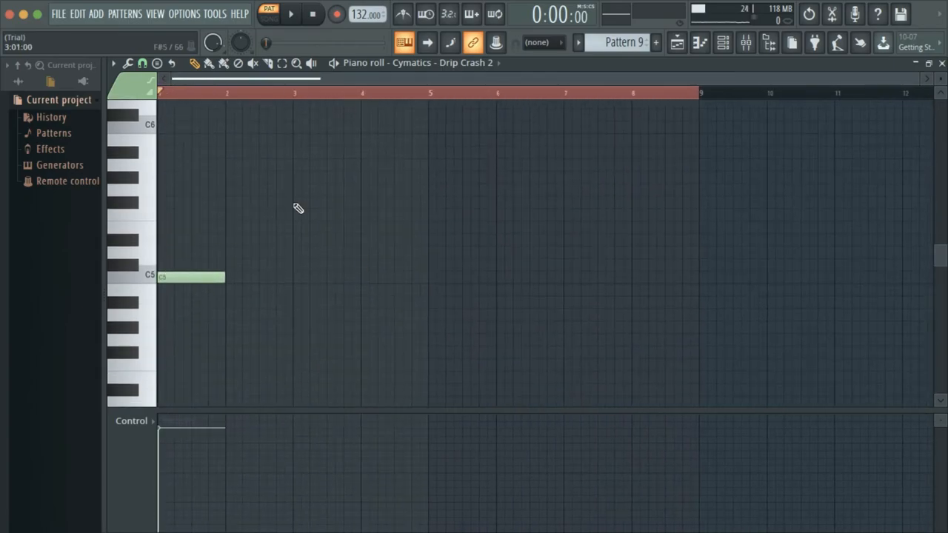
{"action": "left_click", "coordinate": [290, 13]}
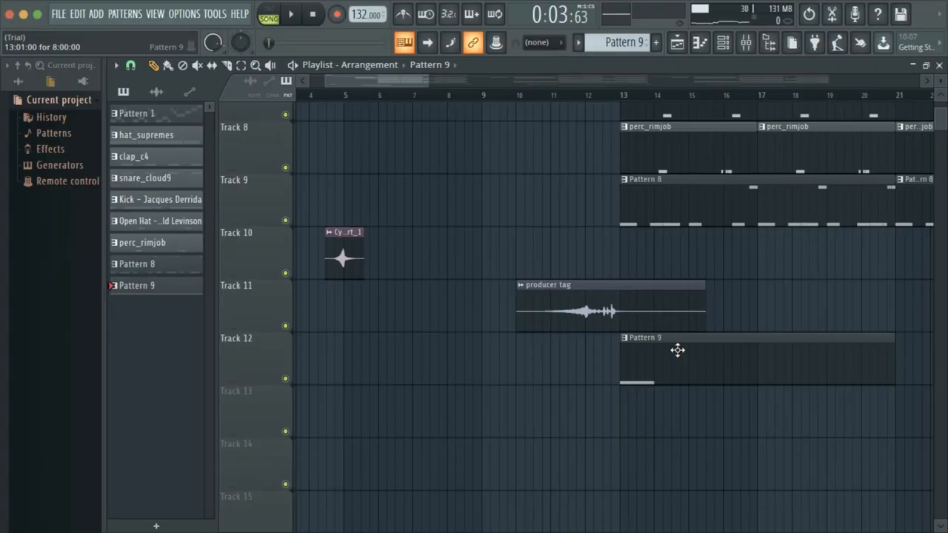
{"action": "left_click", "coordinate": [290, 15]}
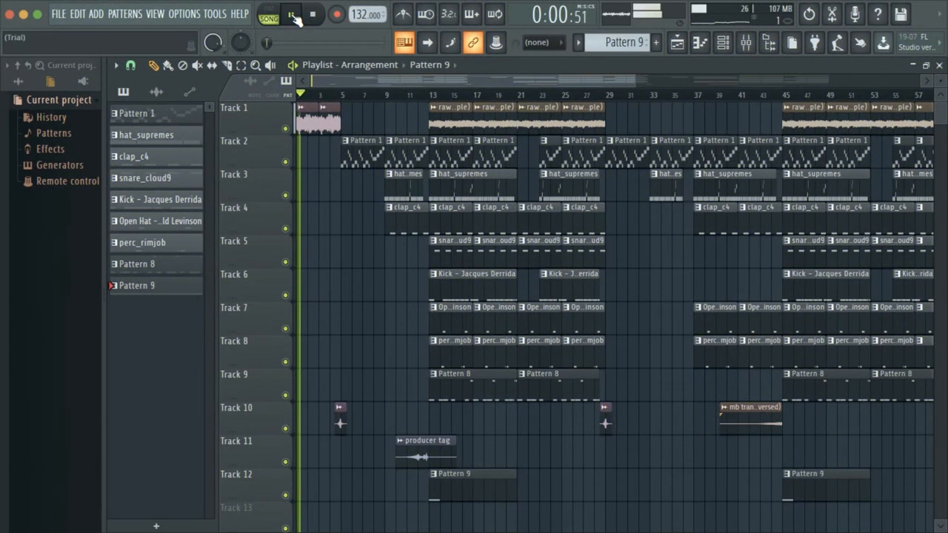
{"action": "left_click", "coordinate": [290, 13]}
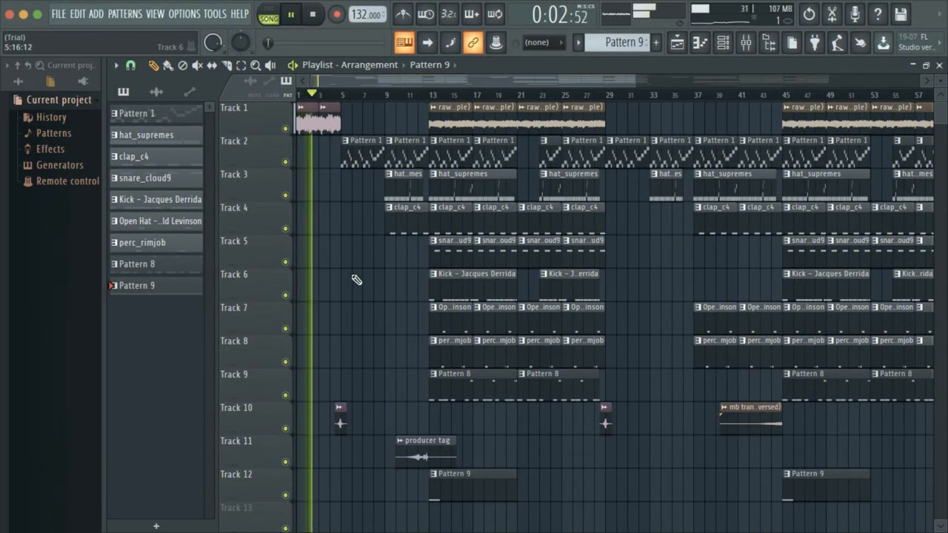